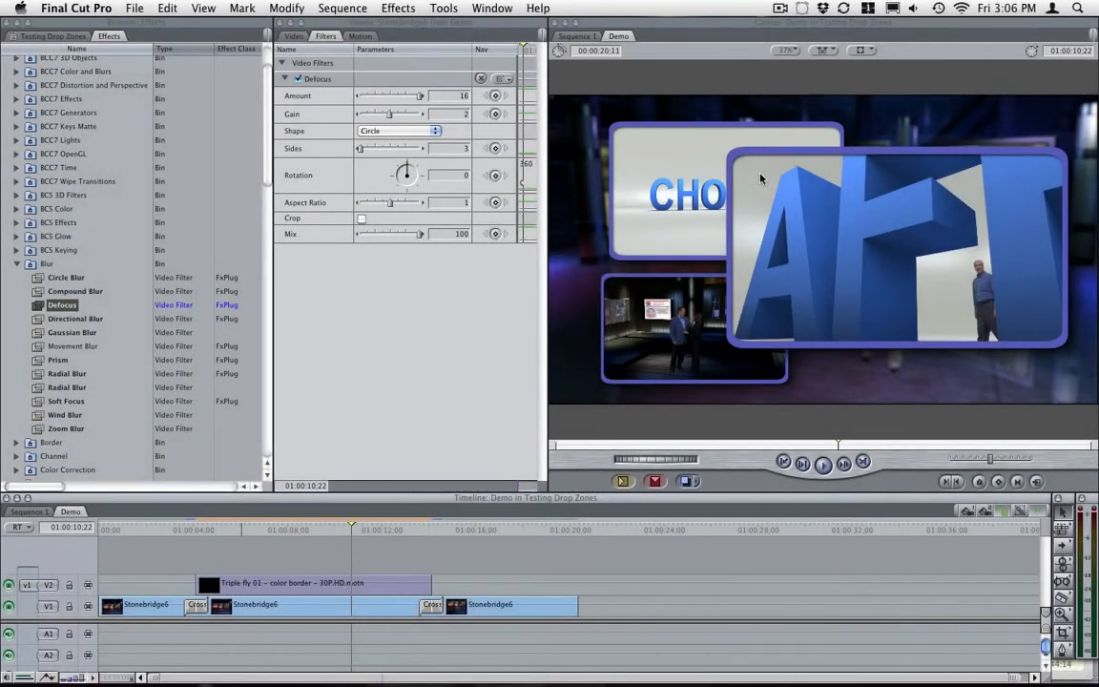
pyautogui.moveTo(773, 155)
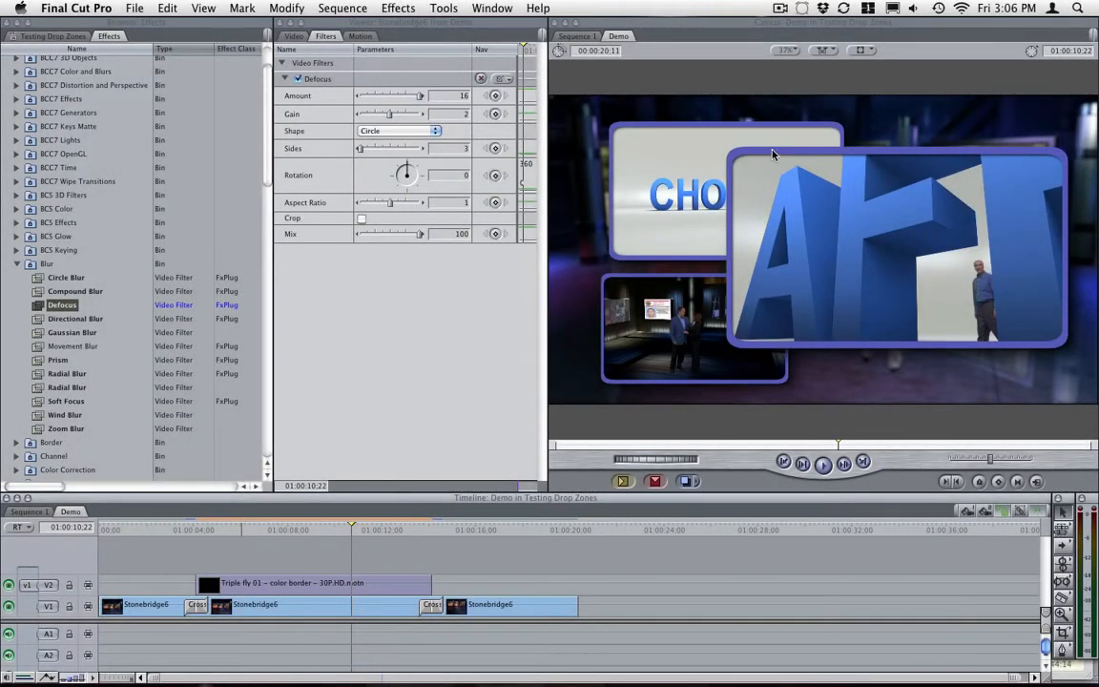
pyautogui.moveTo(729, 176)
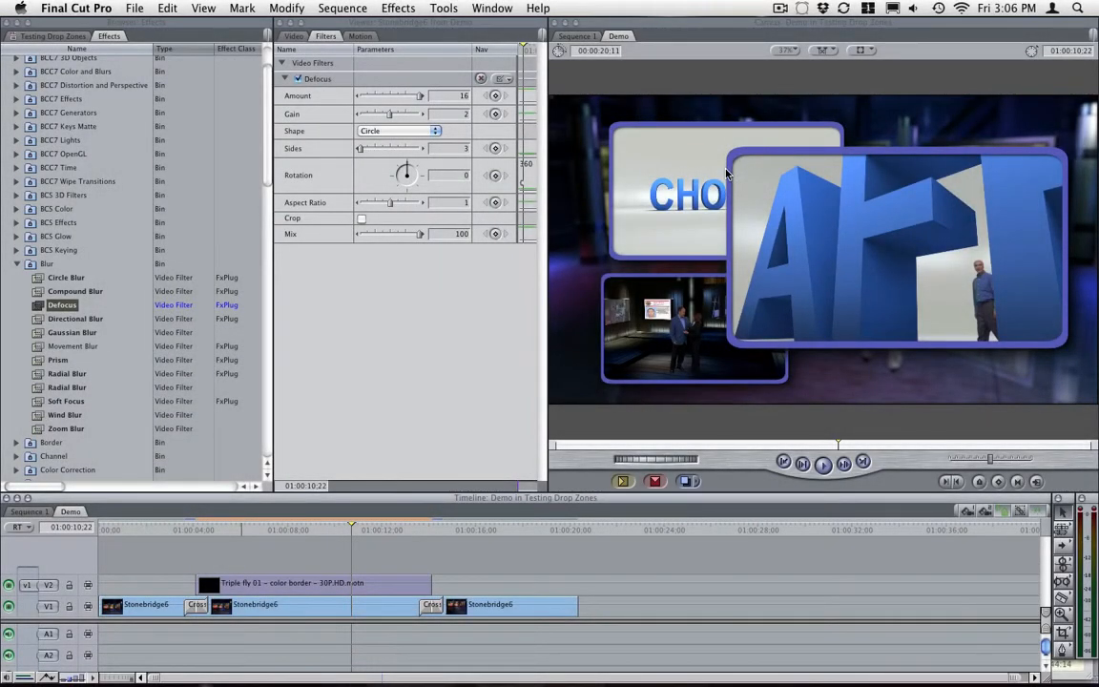
pyautogui.moveTo(740, 183)
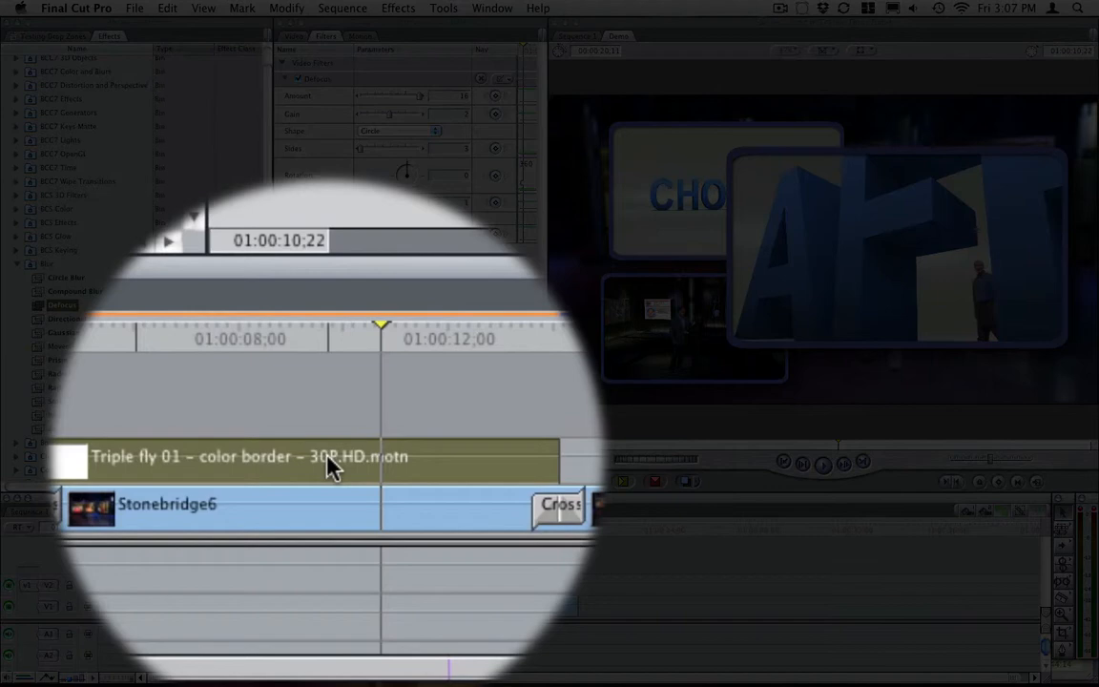
# Bring up the context actions for the colour border template clip in the timeline.
pyautogui.rightClick(328, 458)
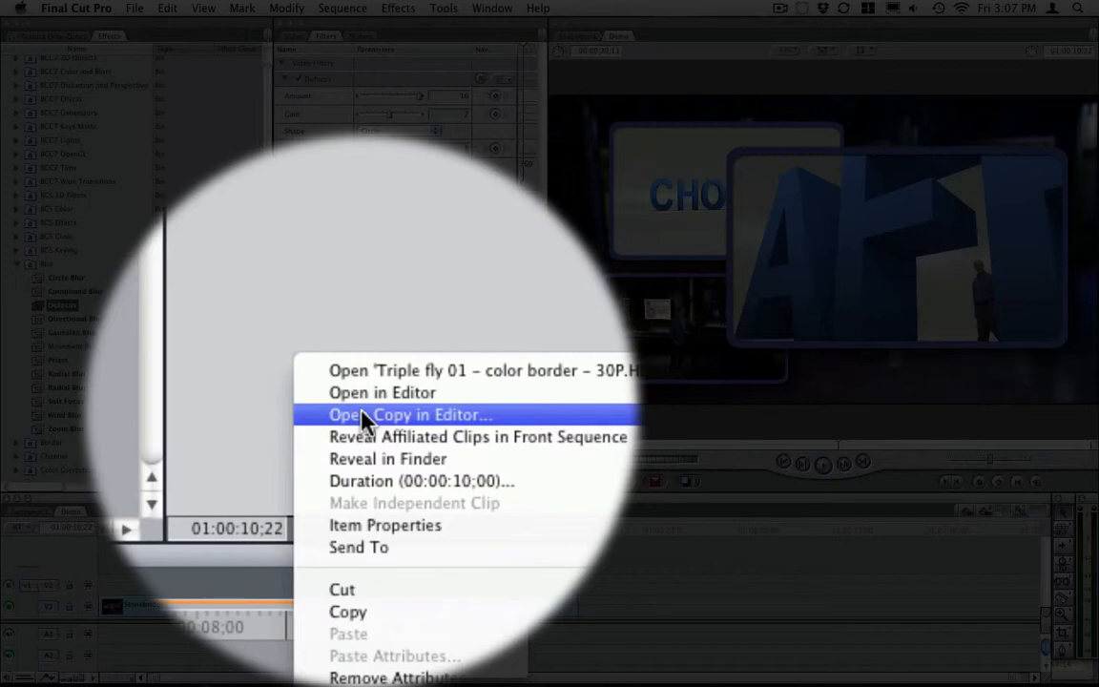
pyautogui.moveTo(420, 420)
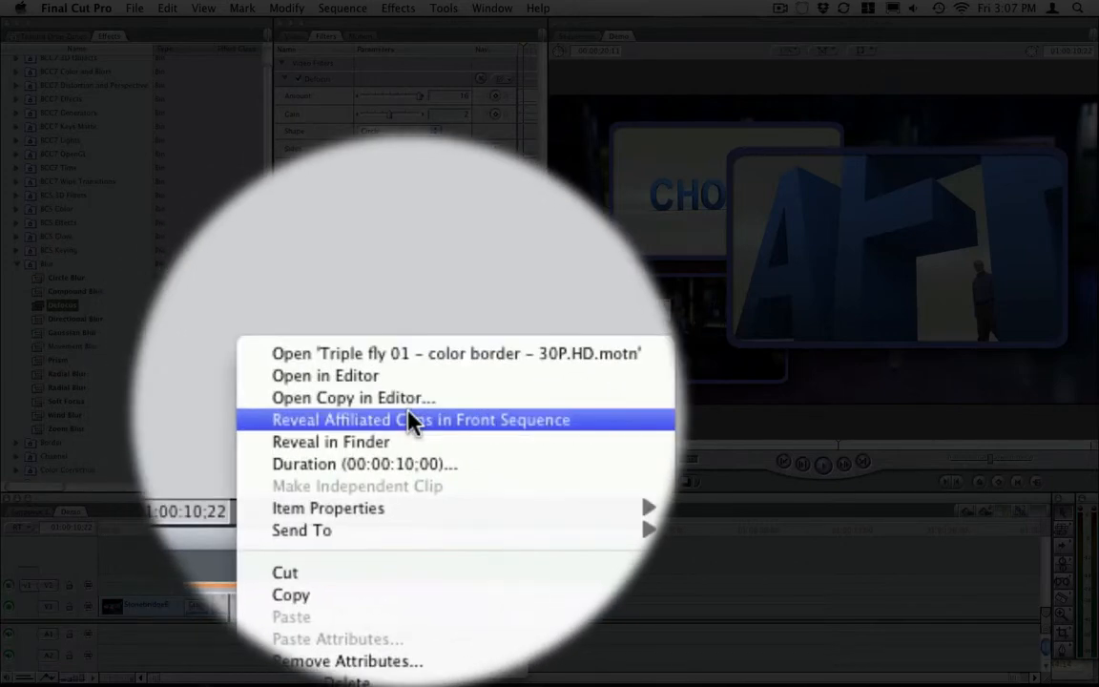
pyautogui.moveTo(401, 420)
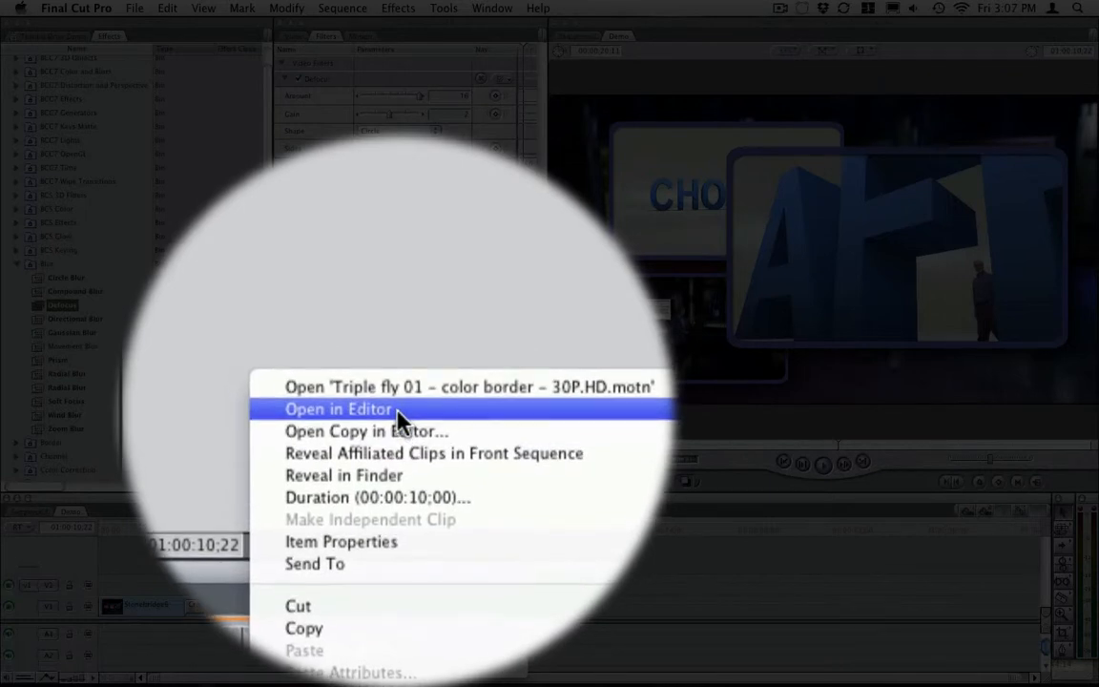
pyautogui.moveTo(400, 419)
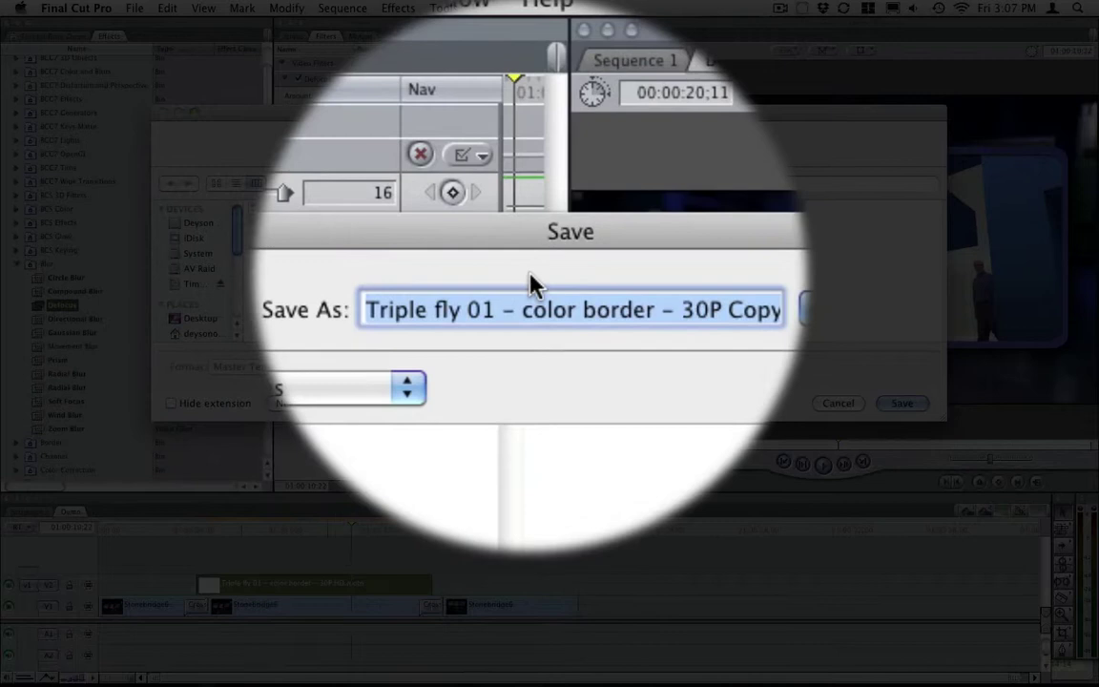
# Rename the copy to 'Triple fly 01 – yellow border – 30P.HD' and save it.
pyautogui.click(534, 279)
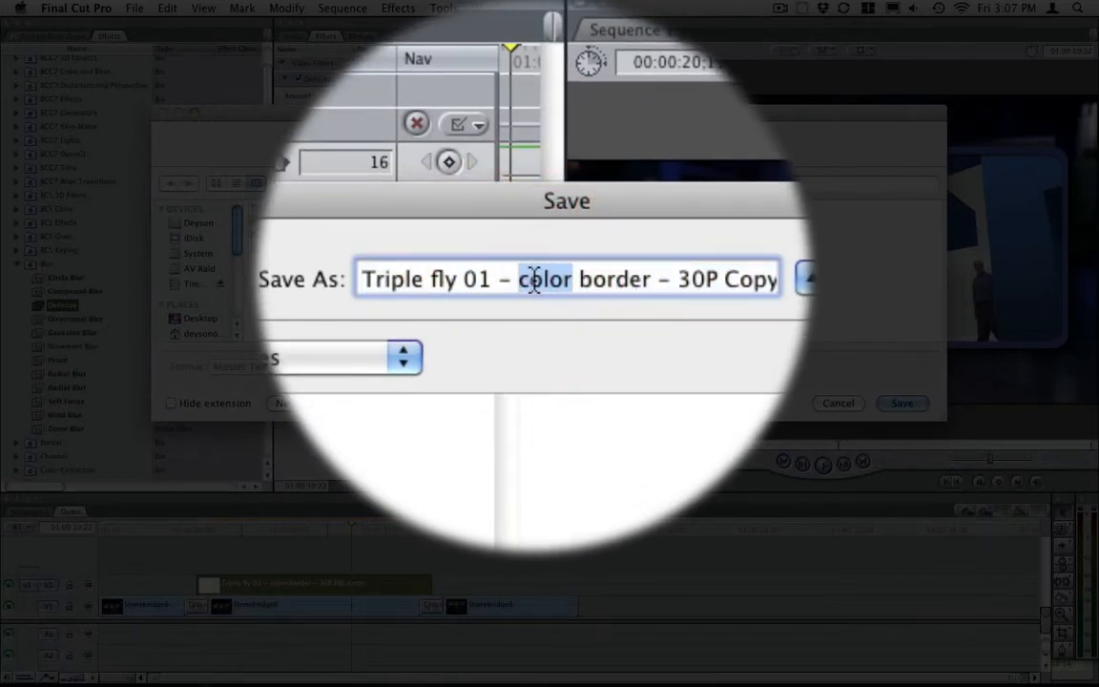
pyautogui.write('yellow')
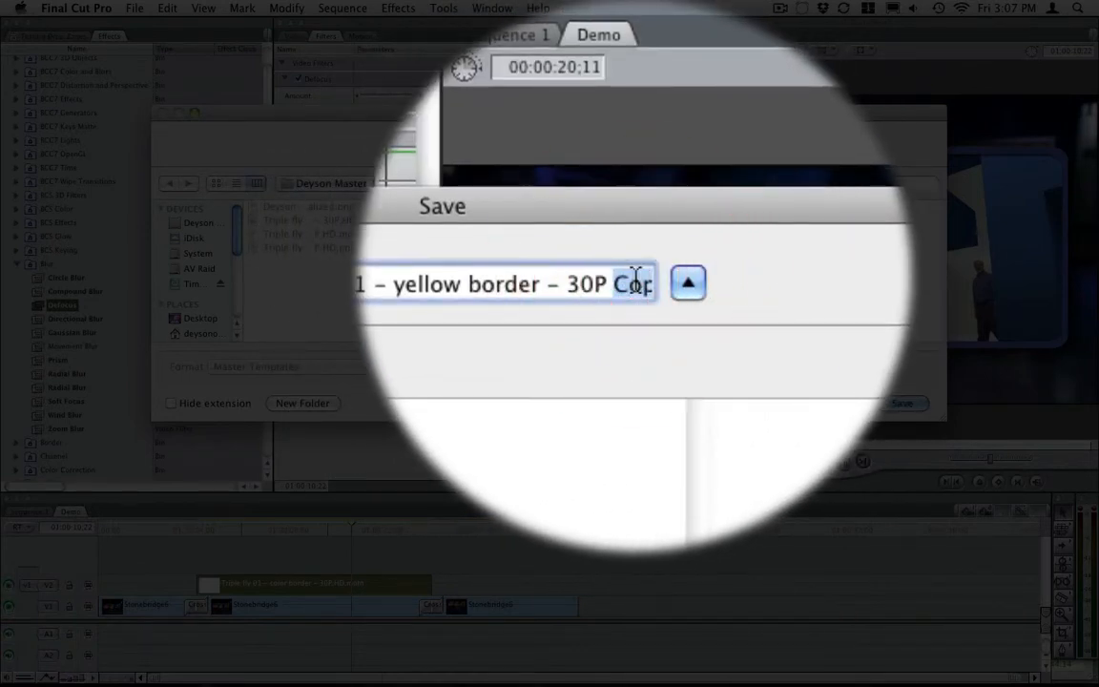
pyautogui.write('.HD.')
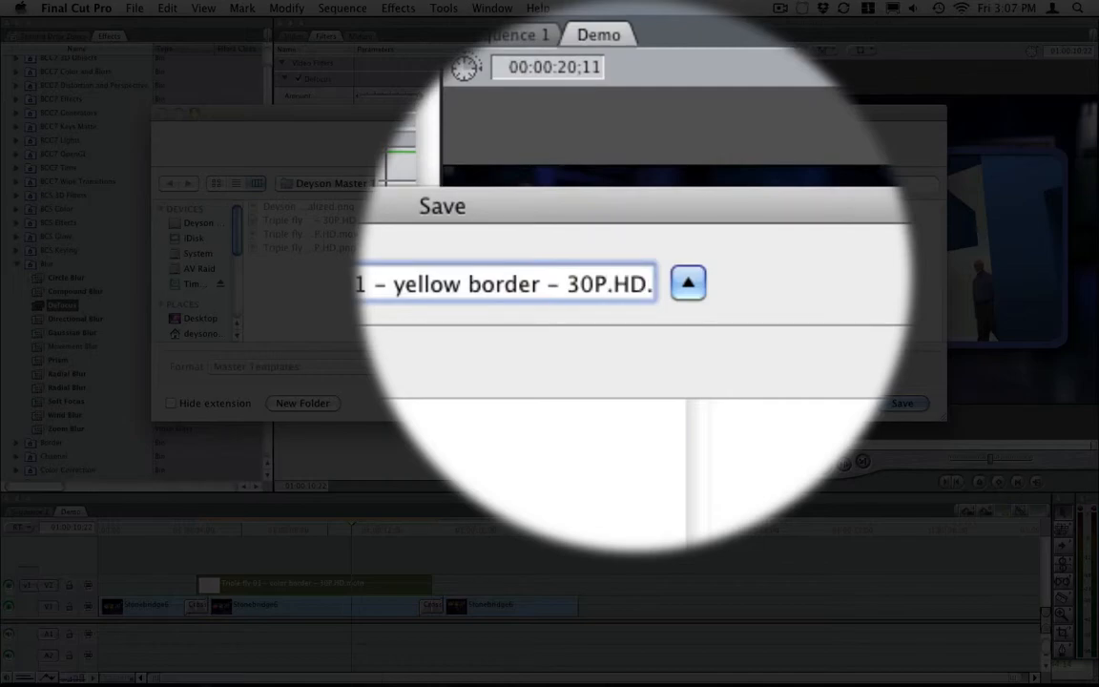
pyautogui.click(901, 403)
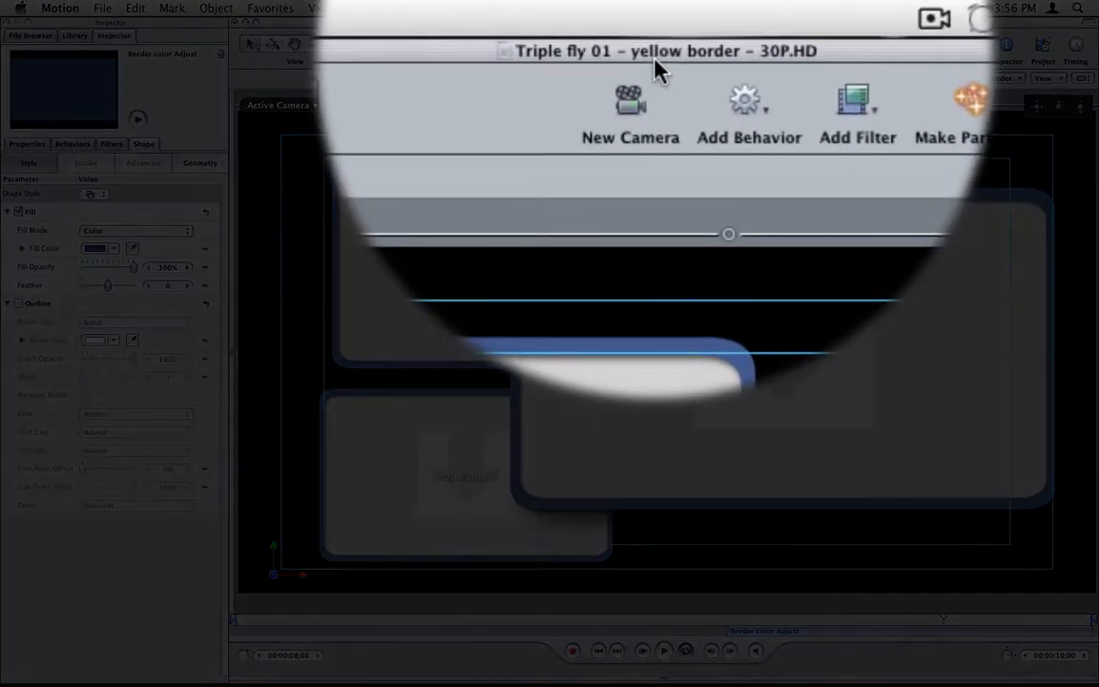
pyautogui.moveTo(650, 143)
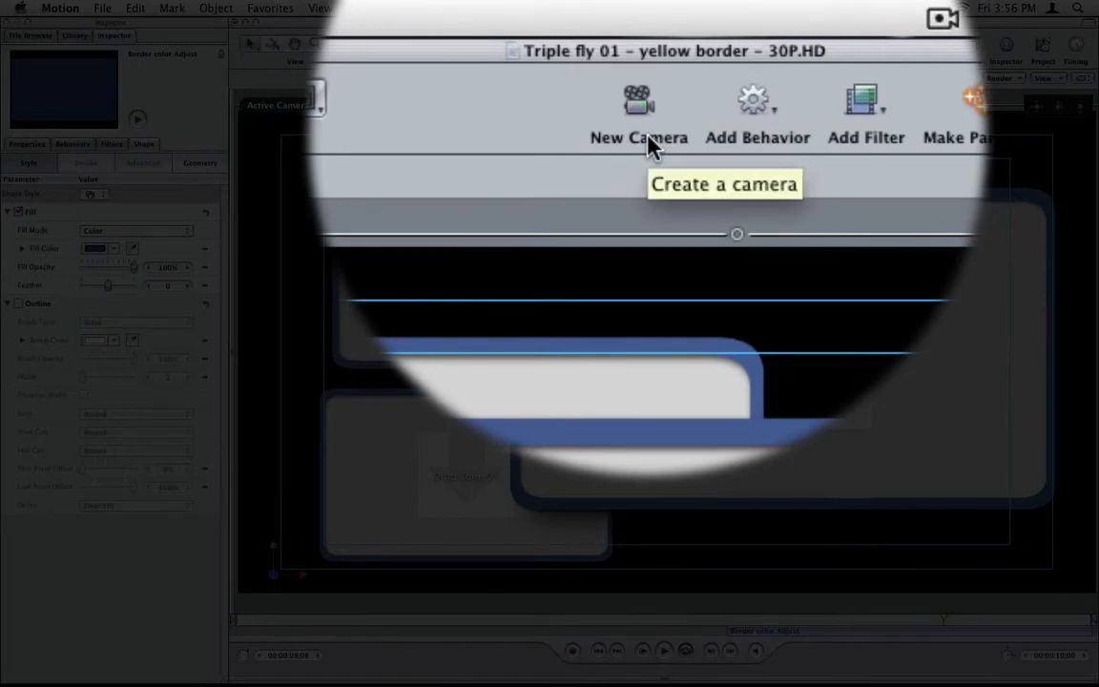
pyautogui.moveTo(668, 103)
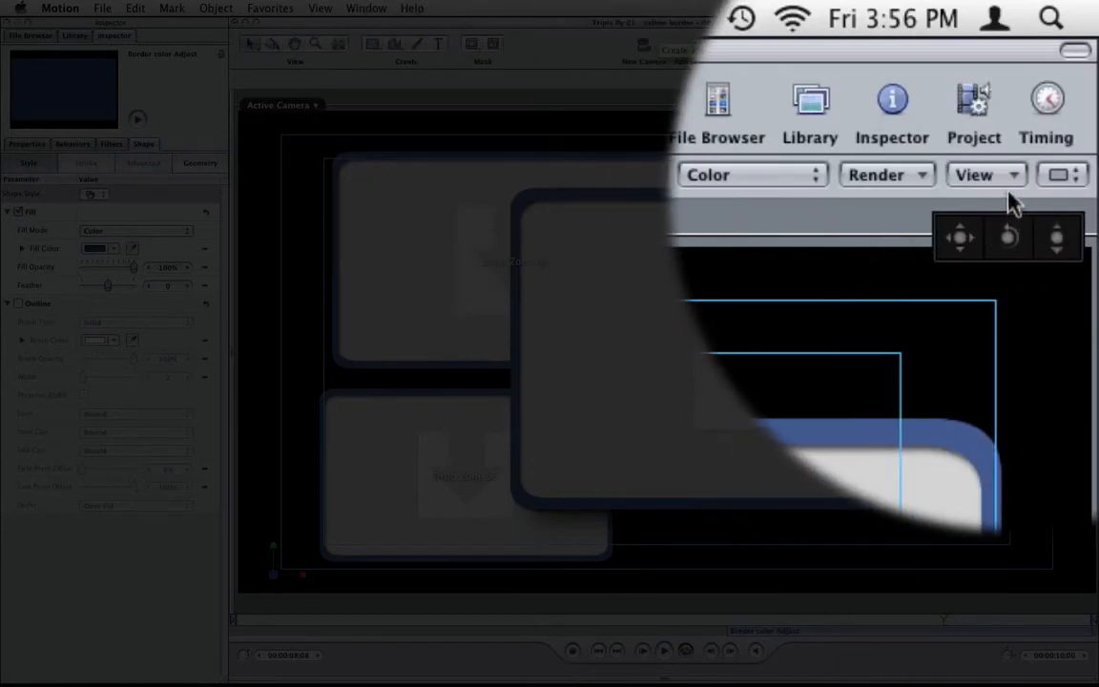
pyautogui.moveTo(973, 109)
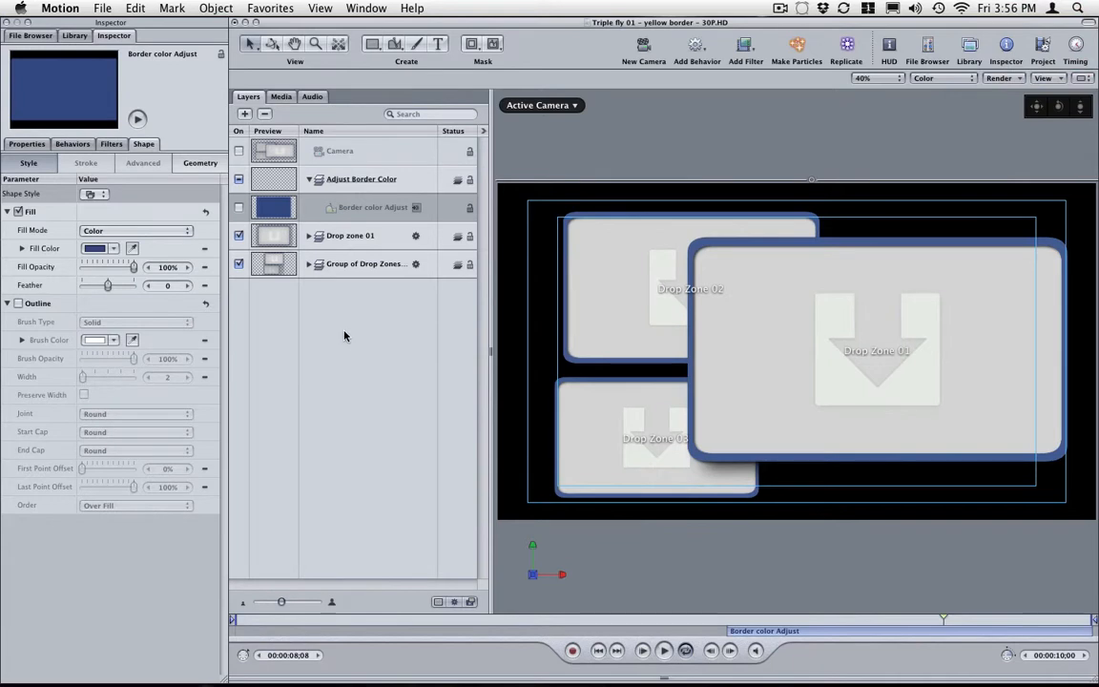
pyautogui.moveTo(374, 187)
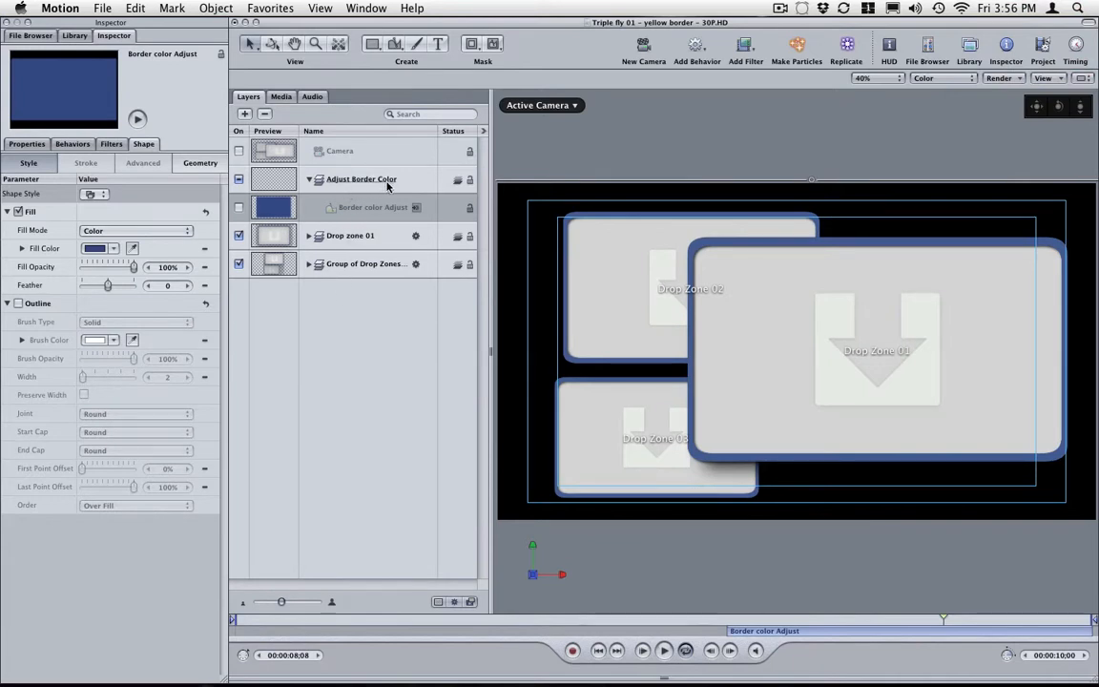
# Select the Border color Adjust shape layer and bring up its Fill Color picker.
pyautogui.click(361, 180)
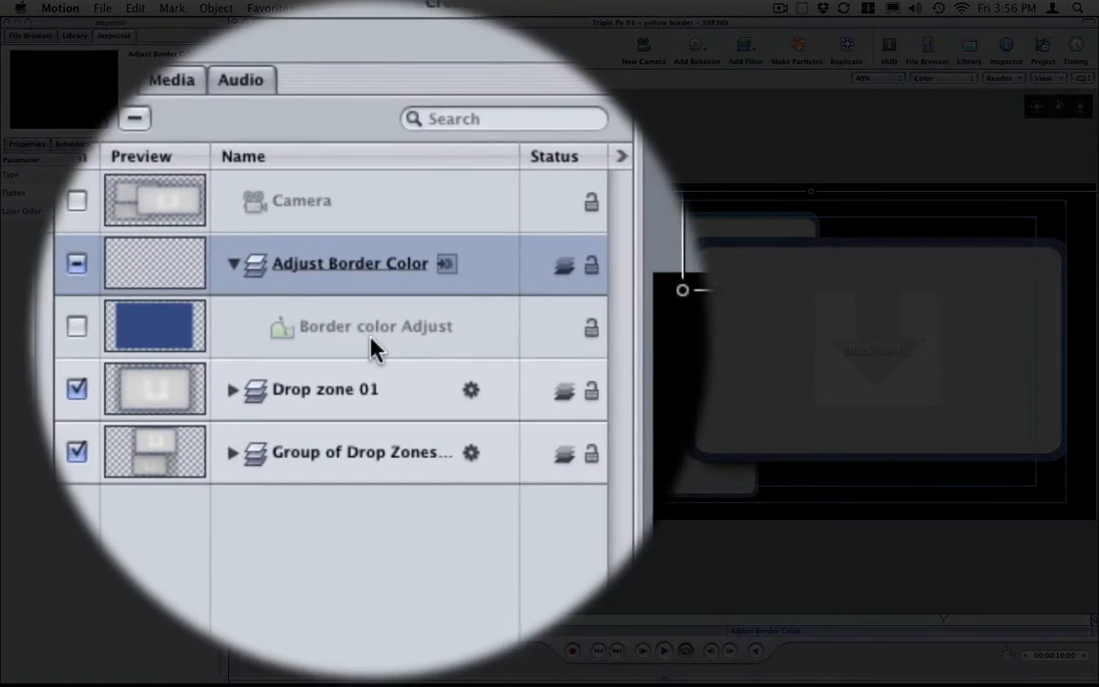
pyautogui.click(374, 324)
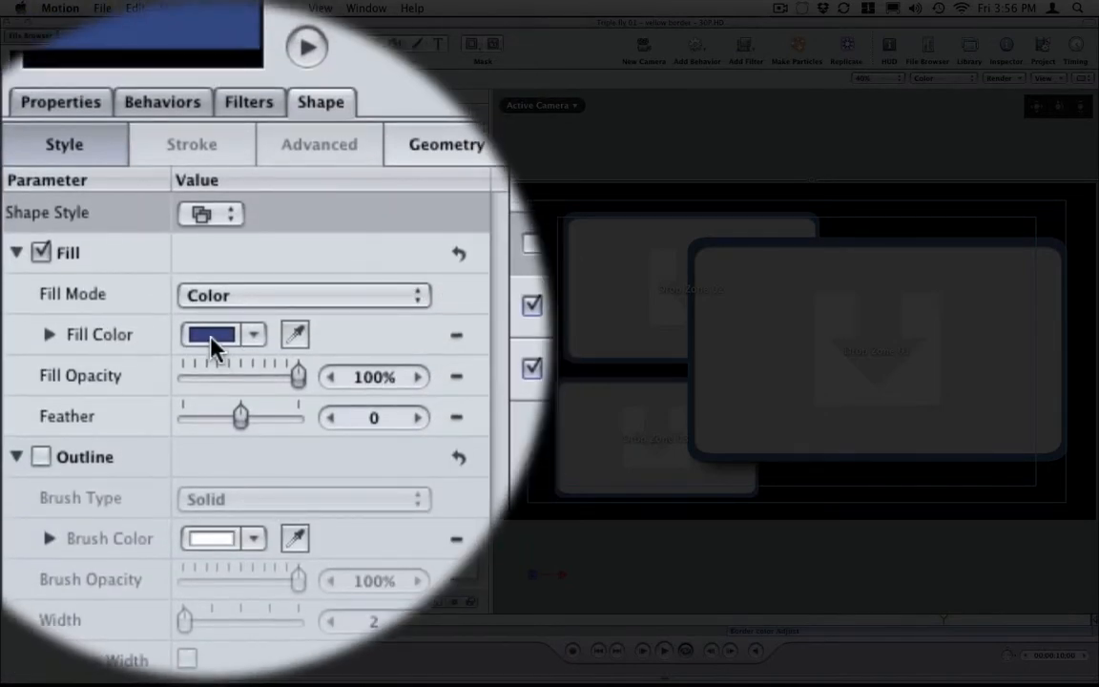
pyautogui.click(212, 333)
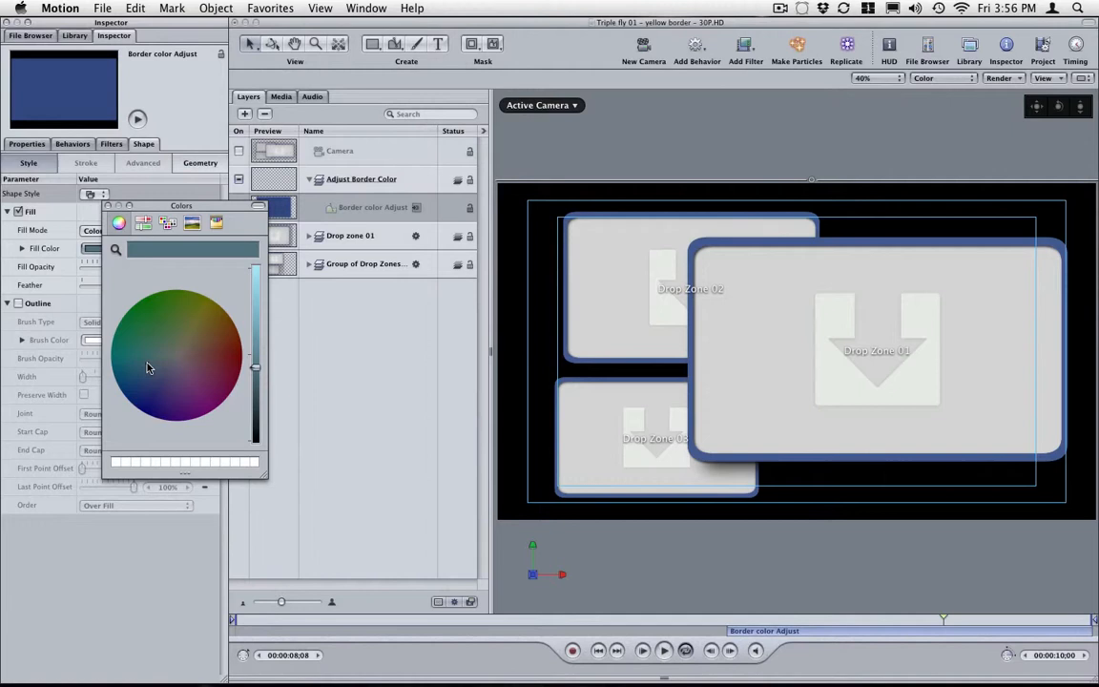
# Choose yellow on the colour wheel as the border fill and save the Motion project.
pyautogui.click(145, 363)
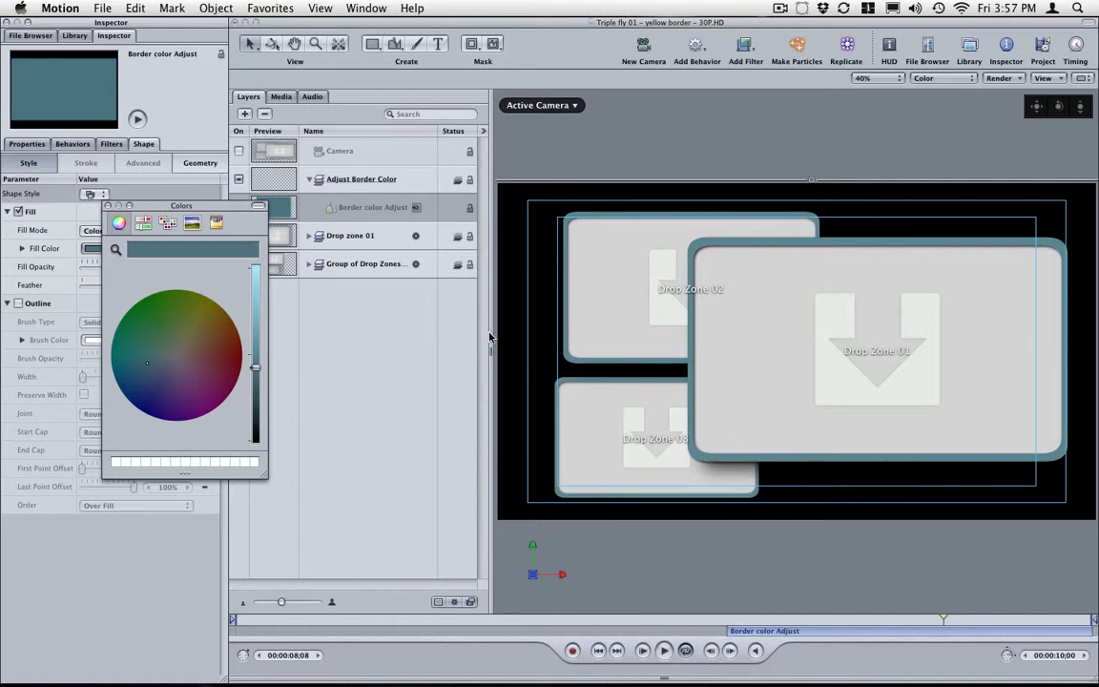
pyautogui.moveTo(641, 248)
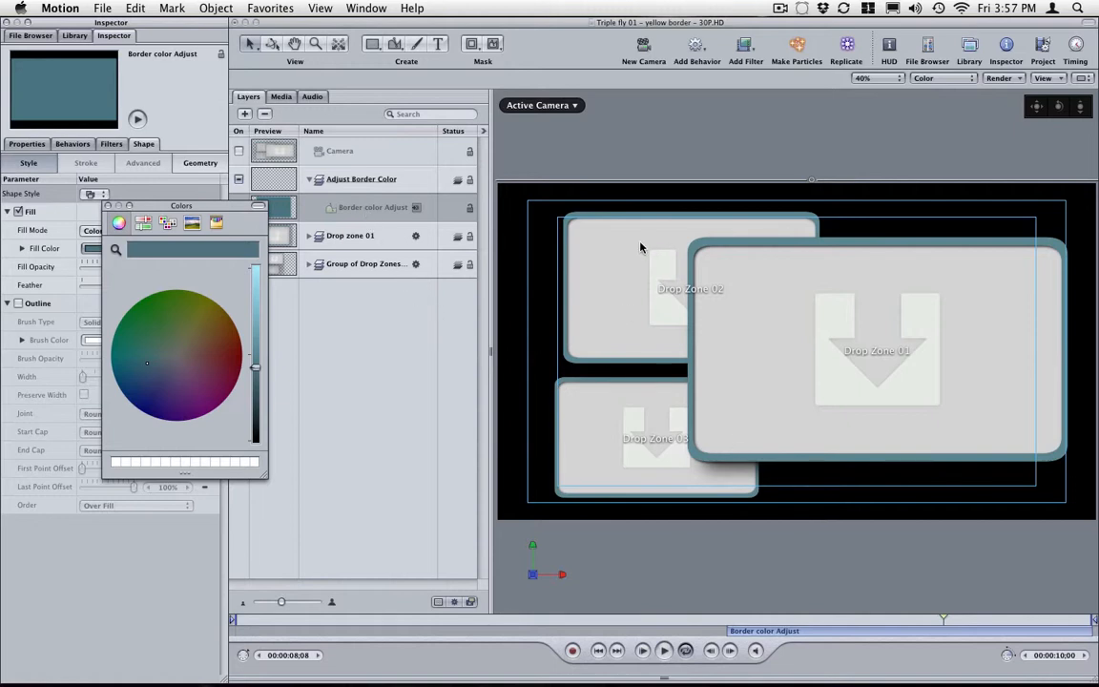
pyautogui.moveTo(599, 420)
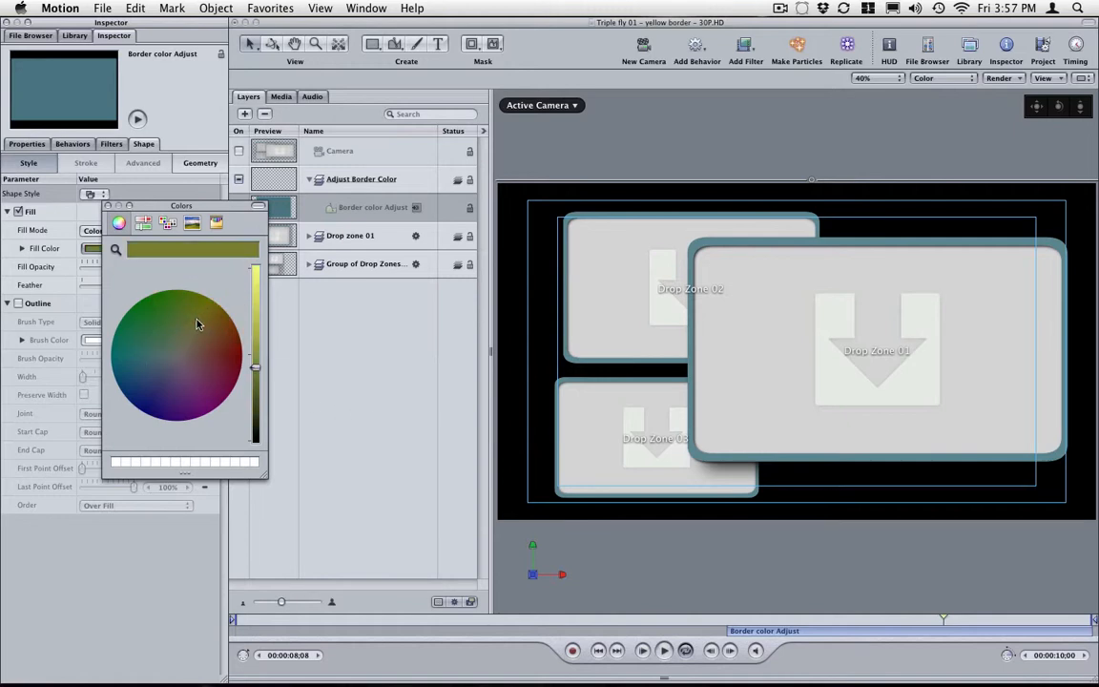
pyautogui.click(256, 325)
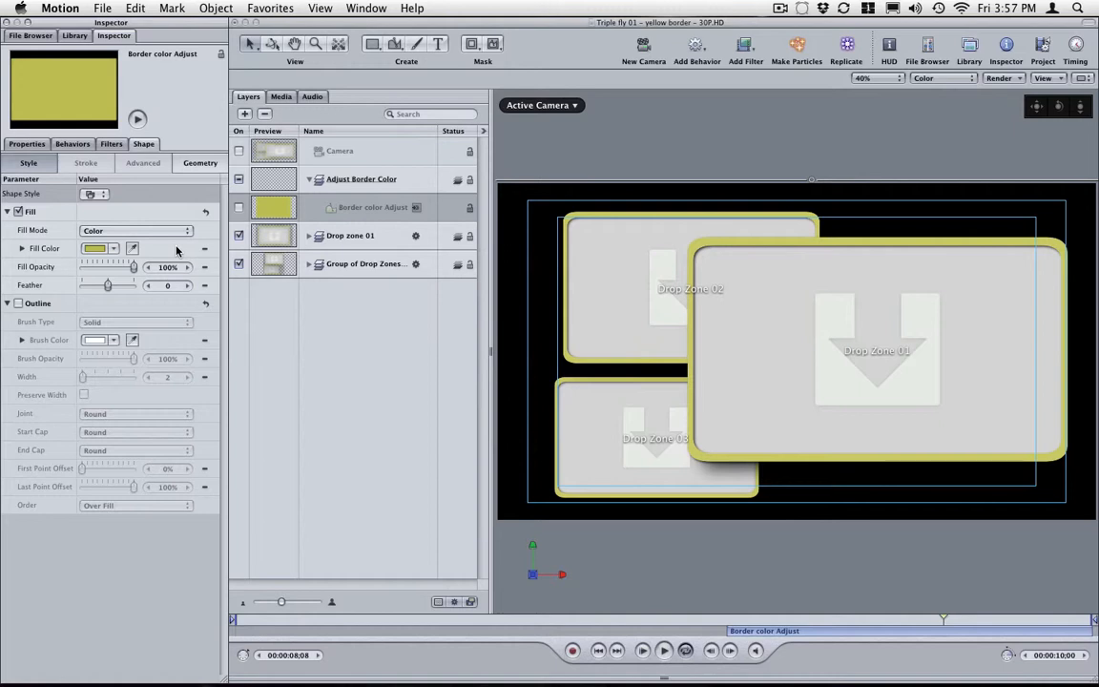
pyautogui.press('cmd+s')
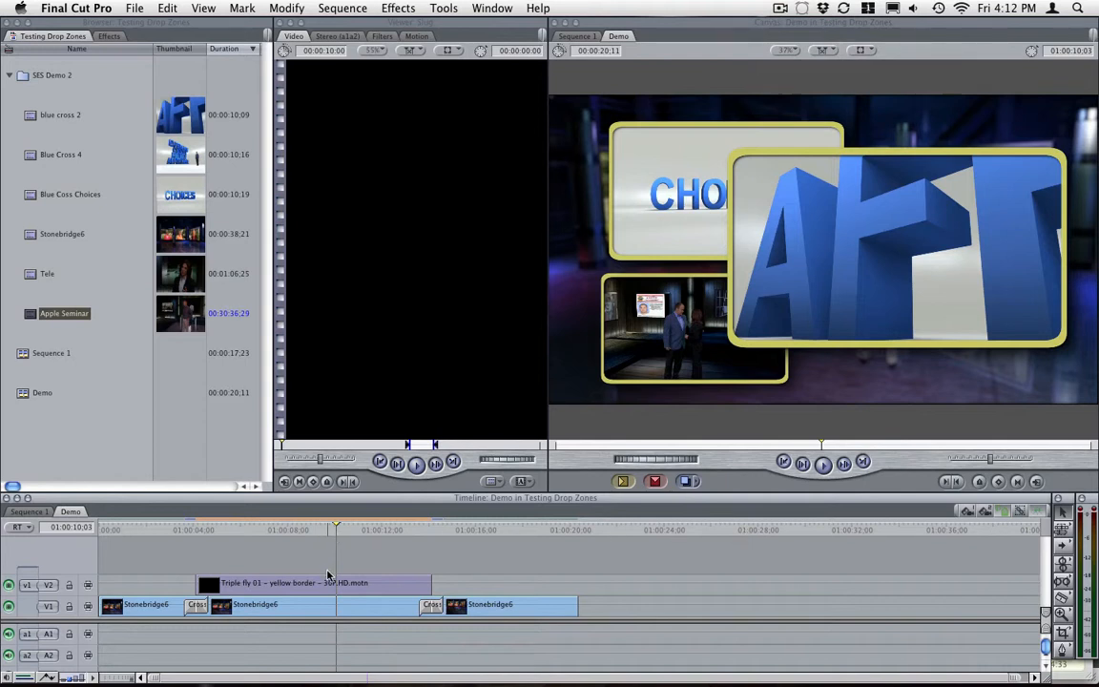
pyautogui.moveTo(328, 581)
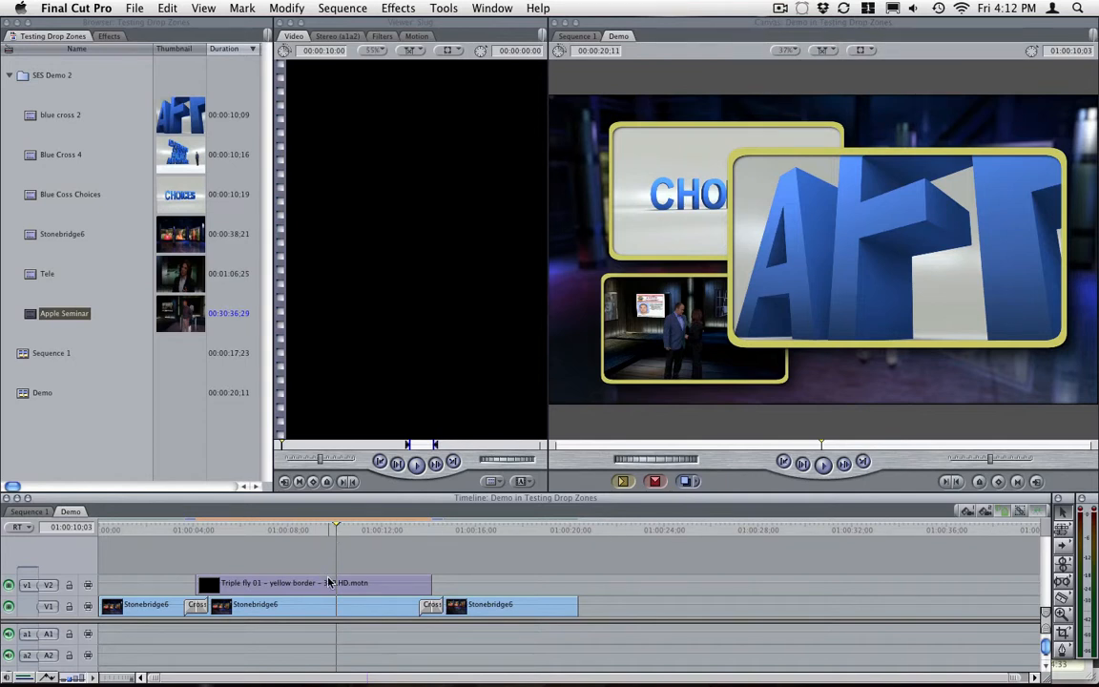
pyautogui.moveTo(286, 586)
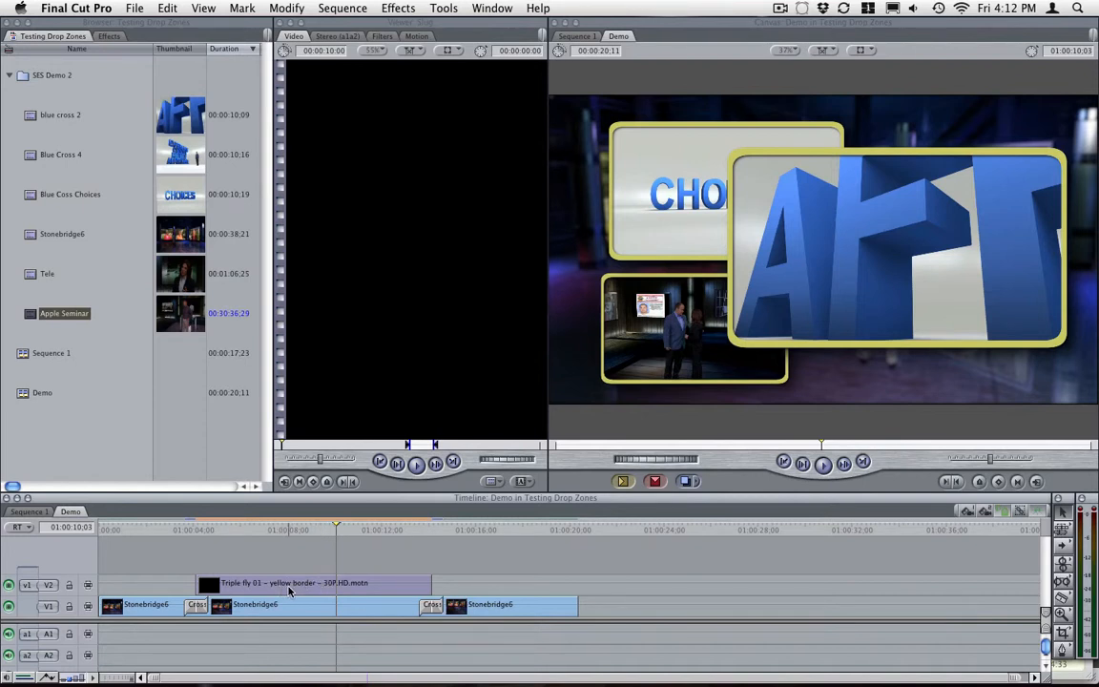
pyautogui.moveTo(755, 160)
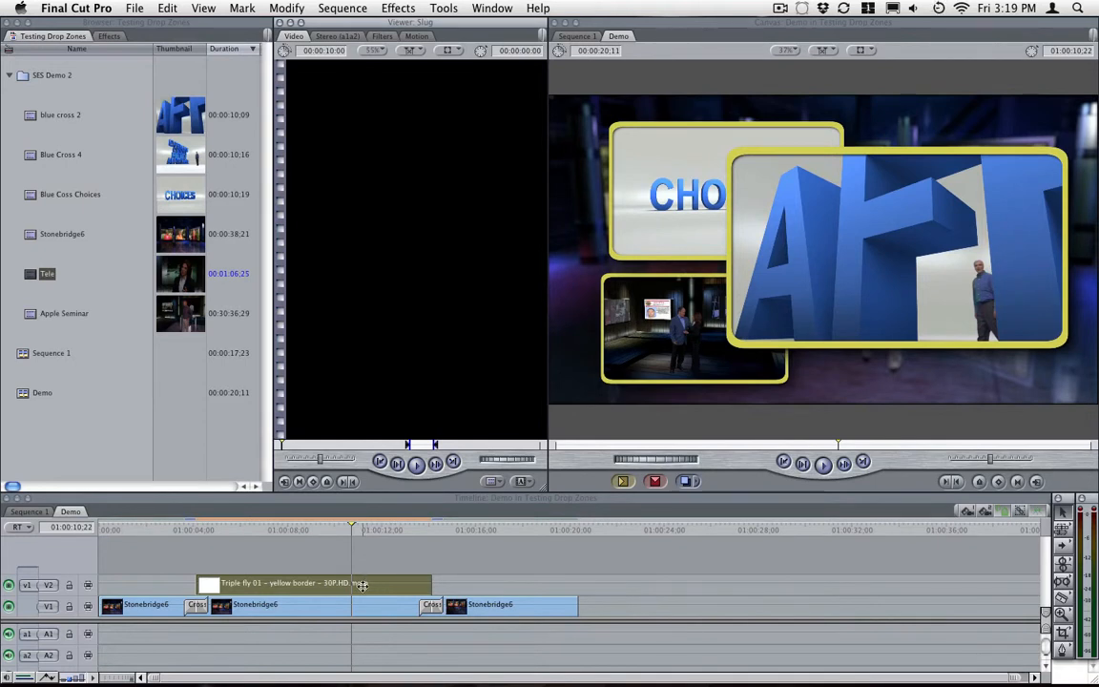
# Bring up the Sequence menu options for the Demo sequence.
pyautogui.click(341, 7)
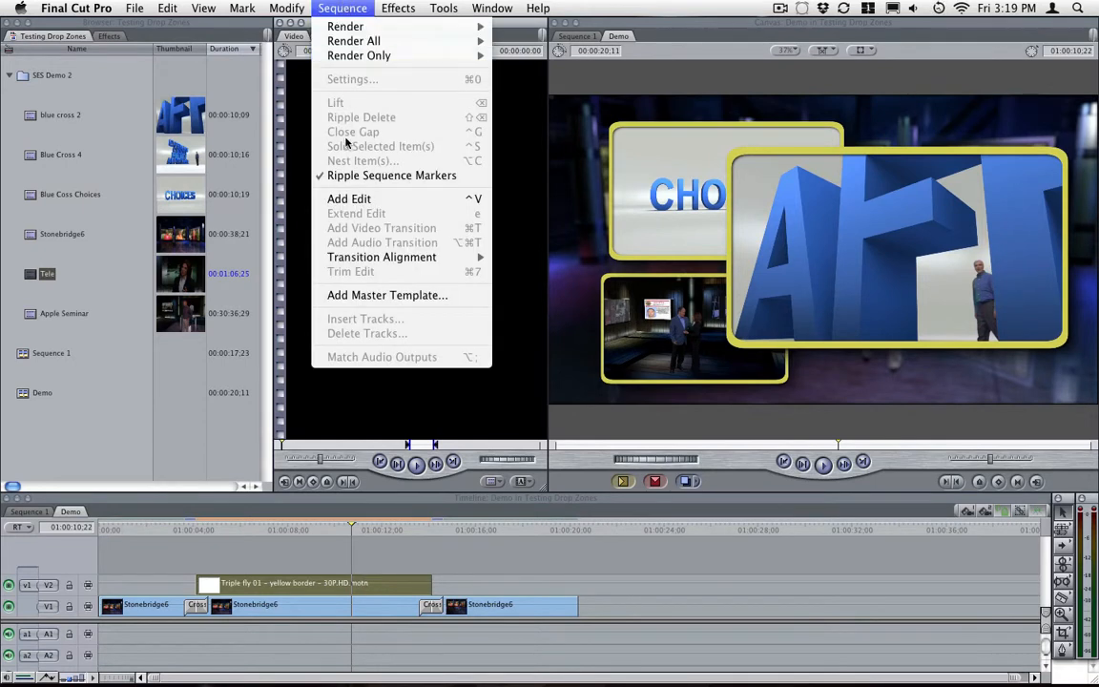
pyautogui.click(385, 294)
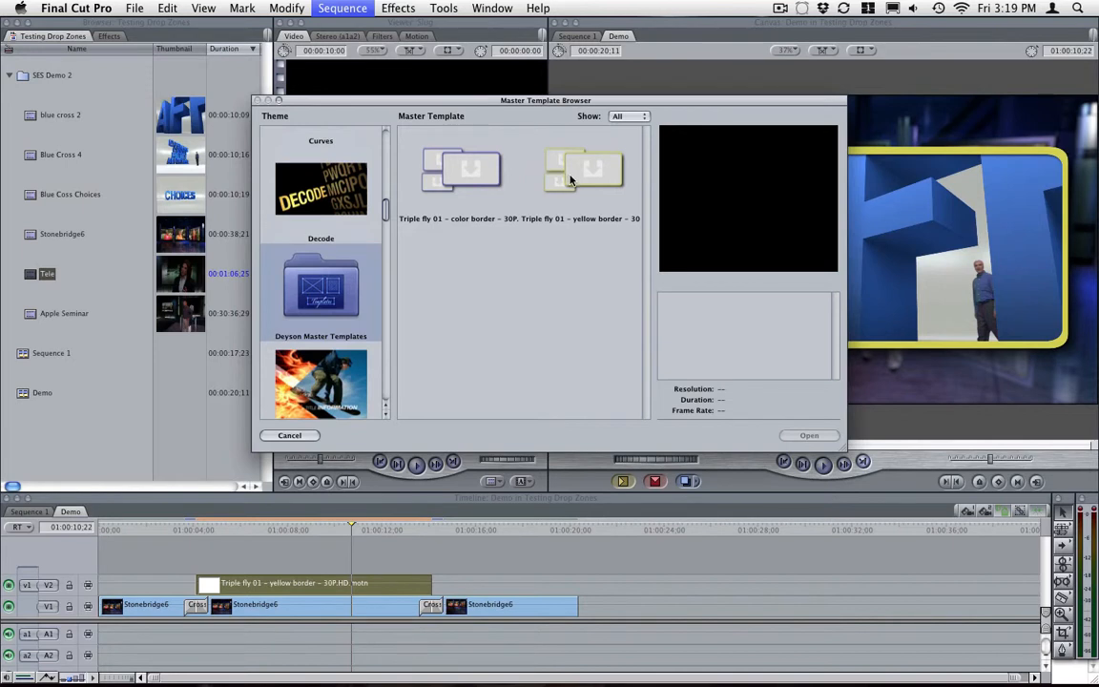
pyautogui.moveTo(527, 278)
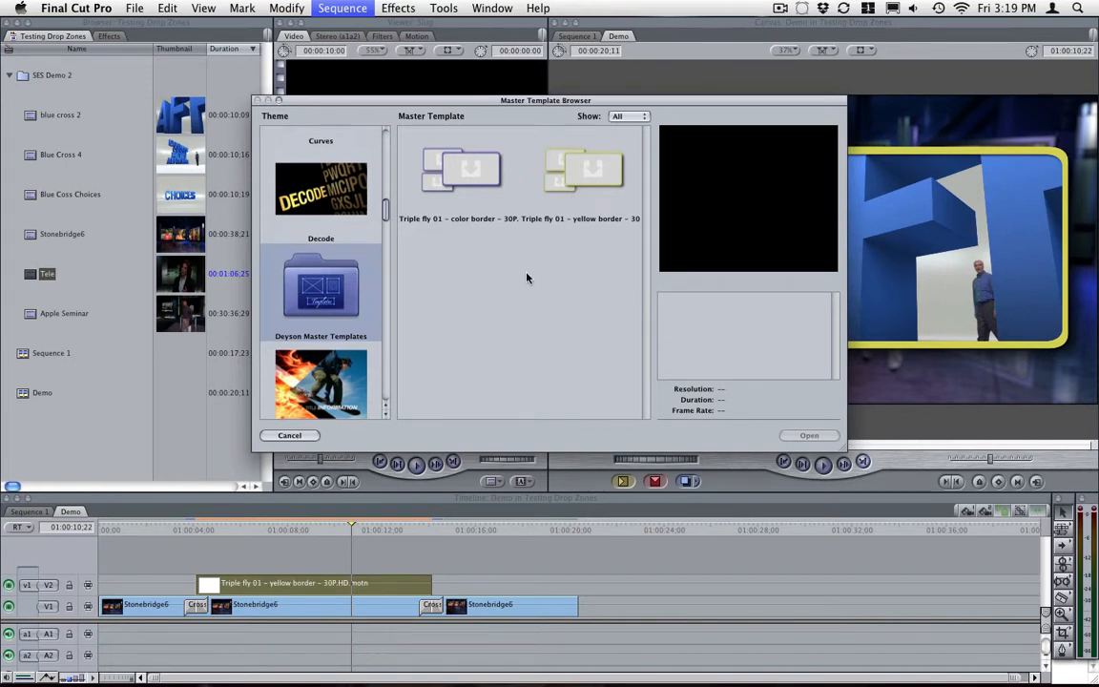
pyautogui.moveTo(542, 321)
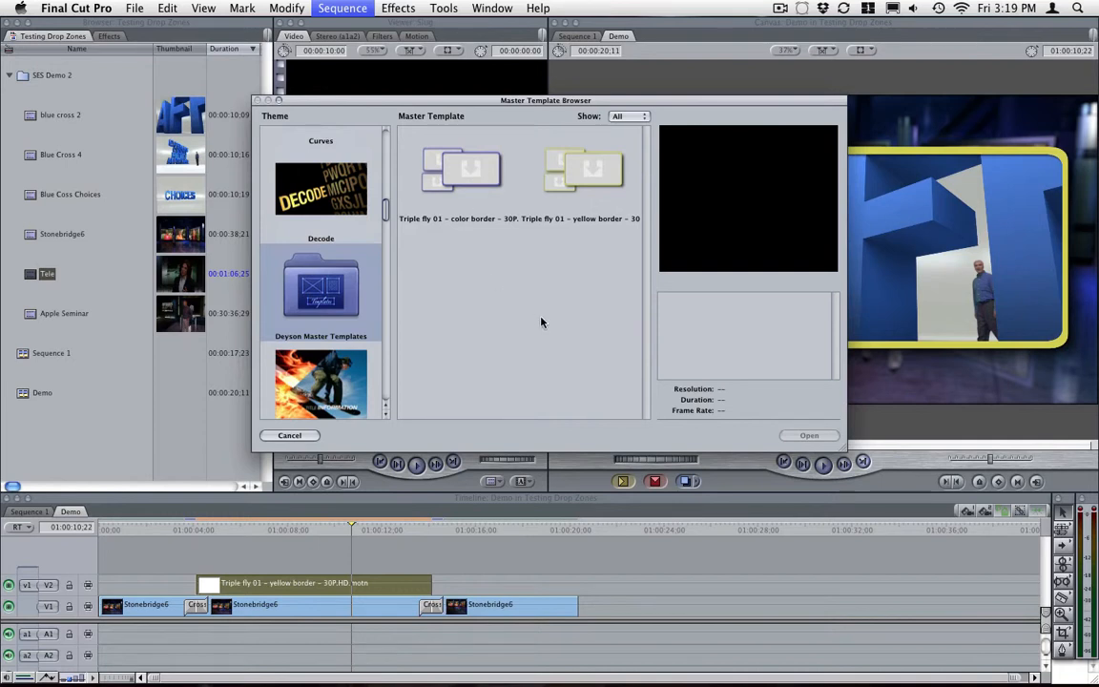
pyautogui.click(584, 172)
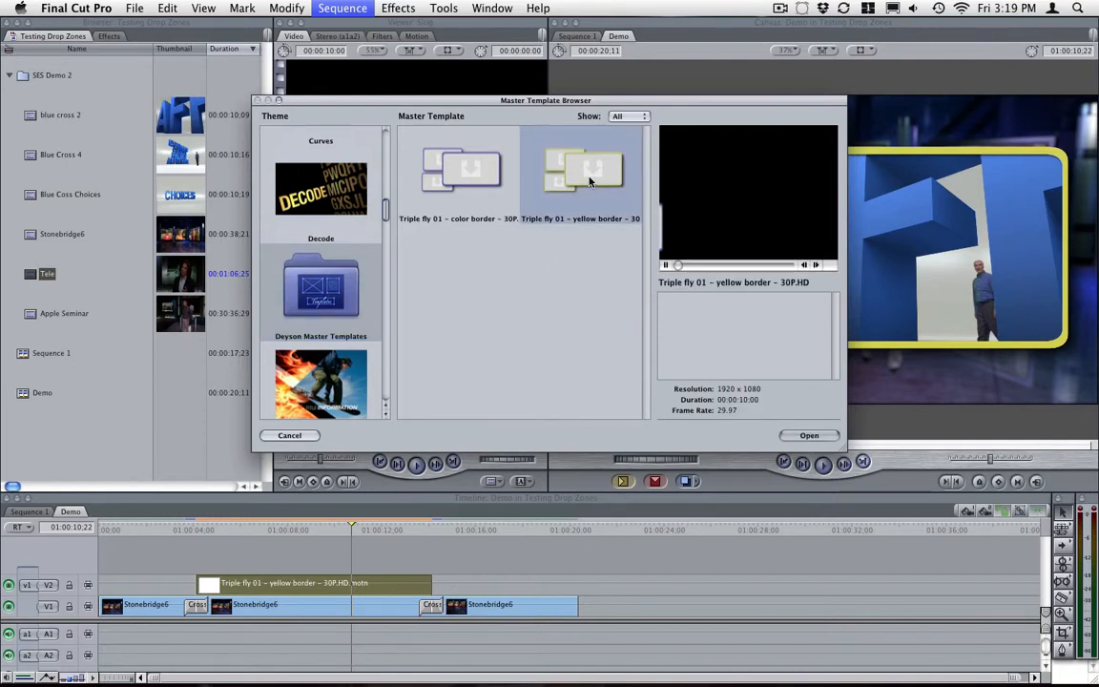
pyautogui.click(462, 170)
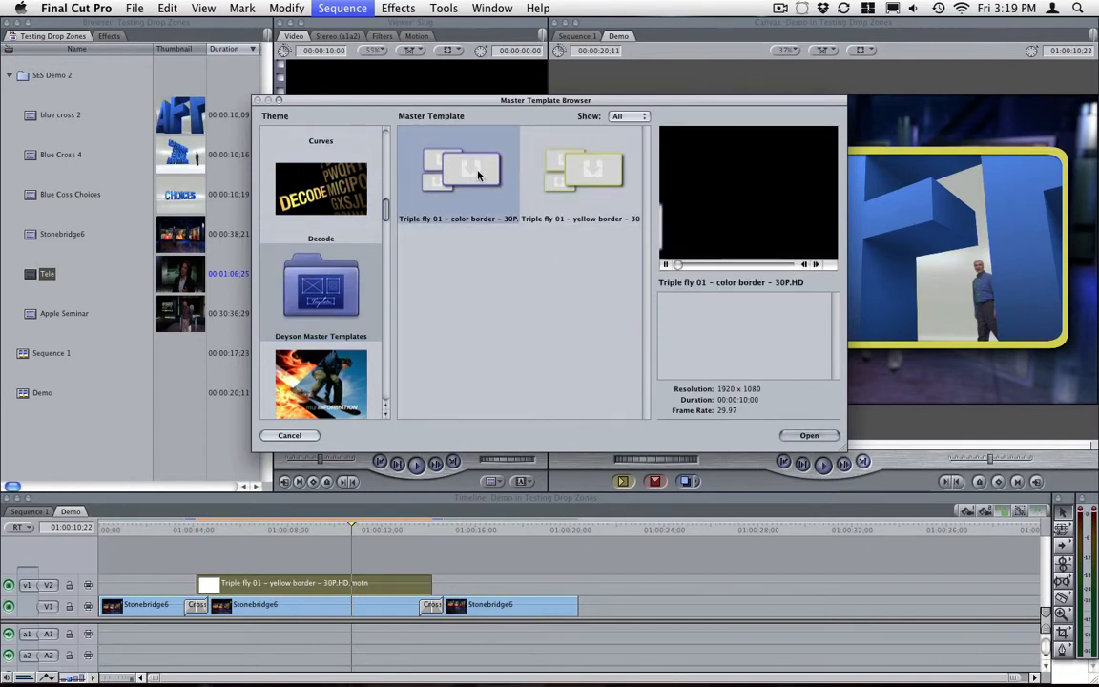
pyautogui.click(458, 170)
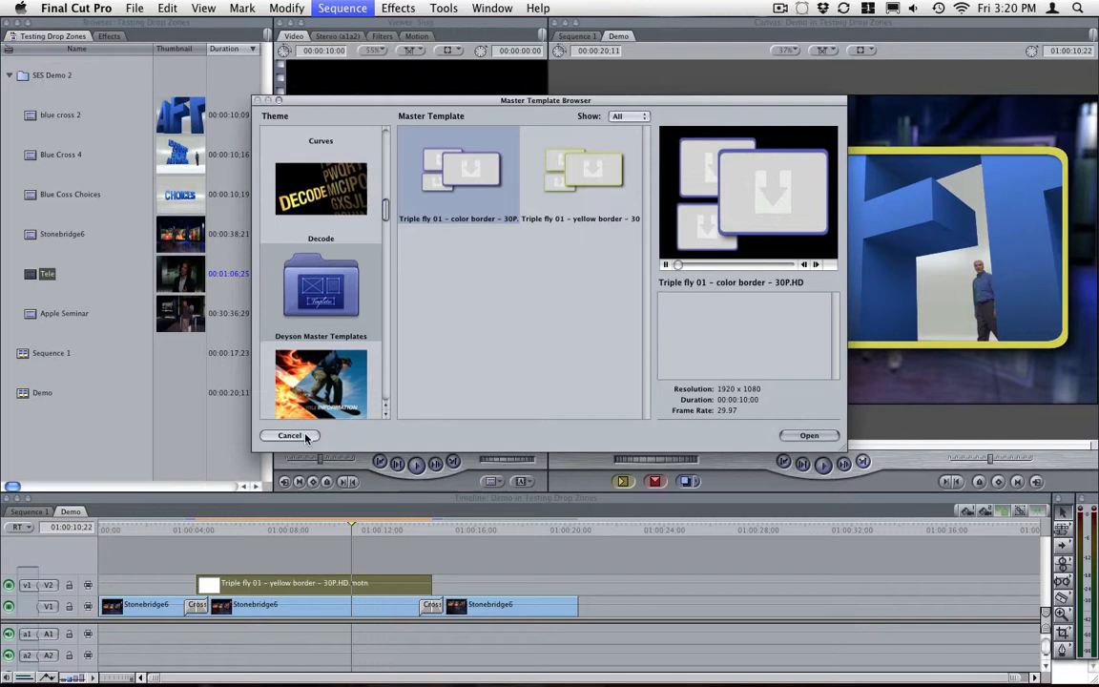
pyautogui.click(290, 435)
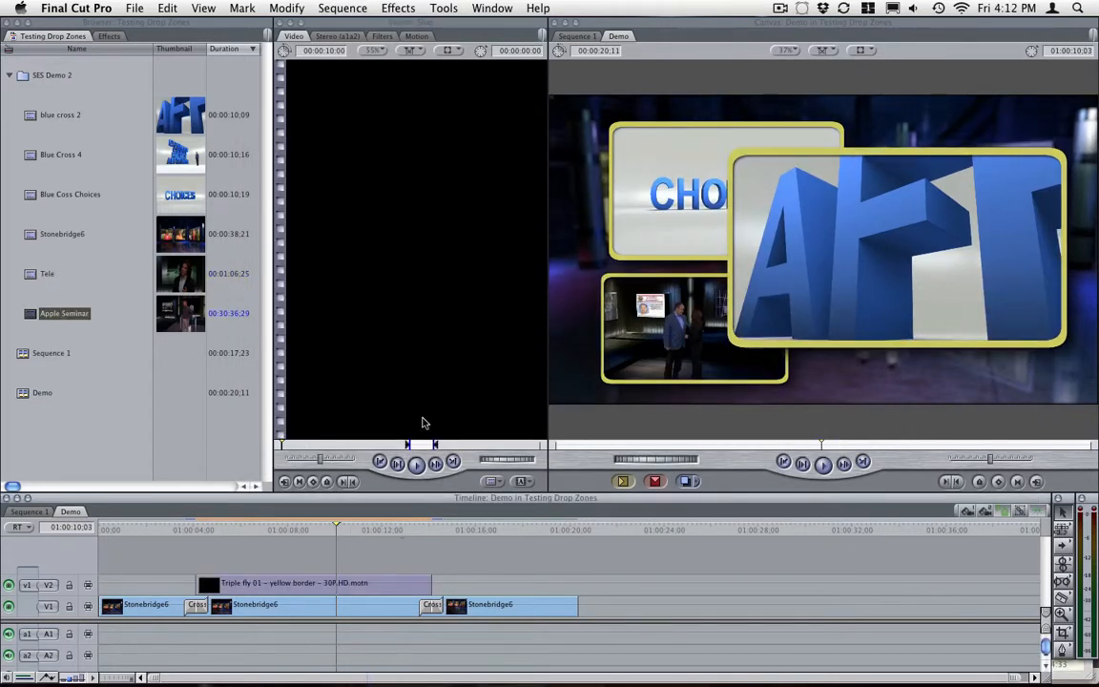
pyautogui.moveTo(385, 72)
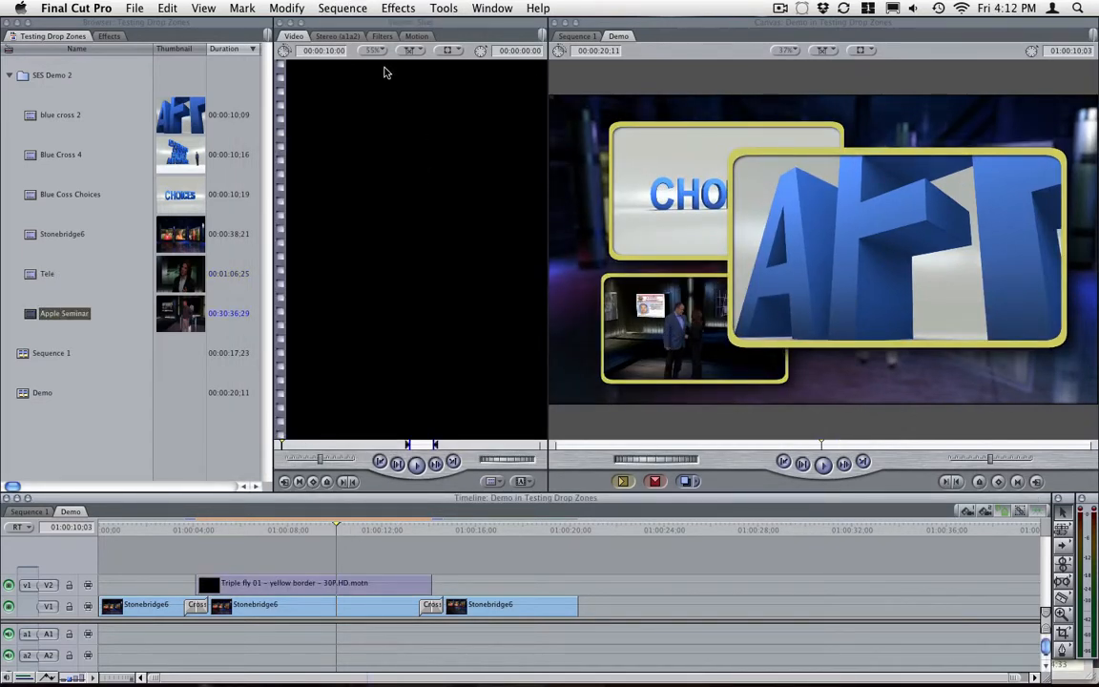
pyautogui.moveTo(362, 9)
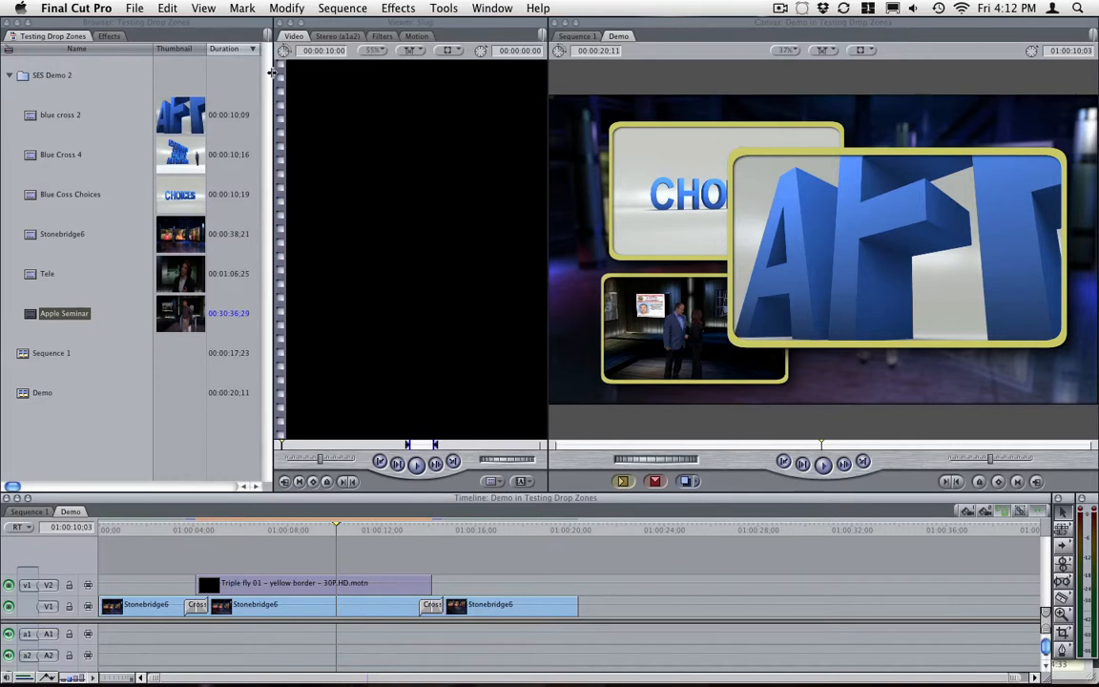
pyautogui.moveTo(334, 8)
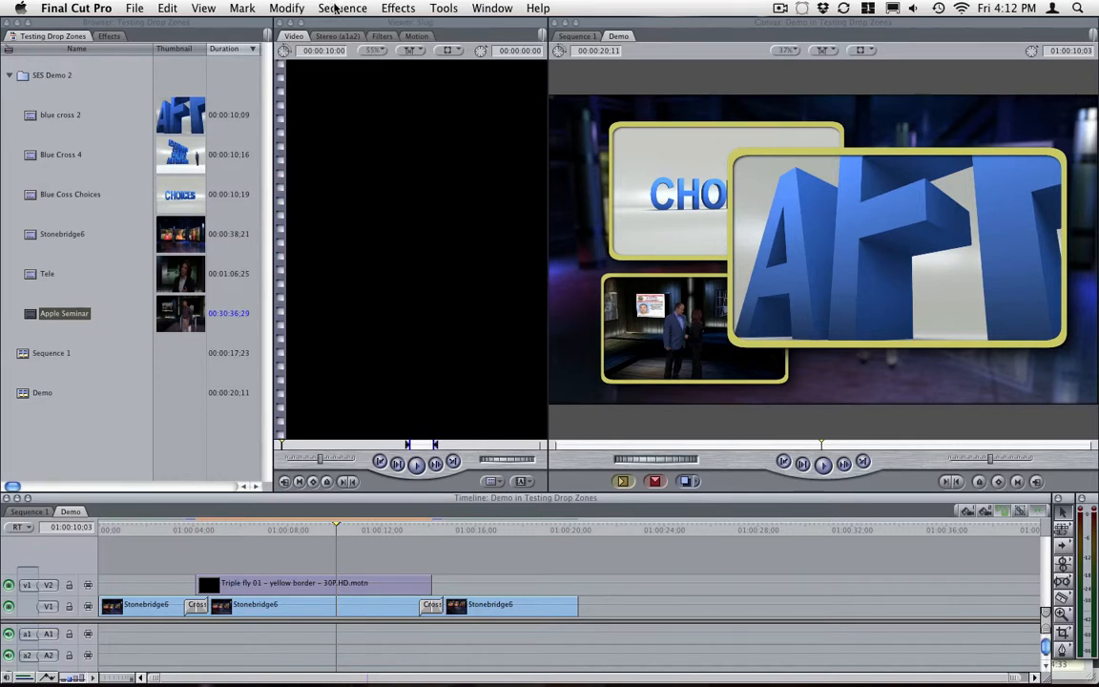
pyautogui.click(342, 8)
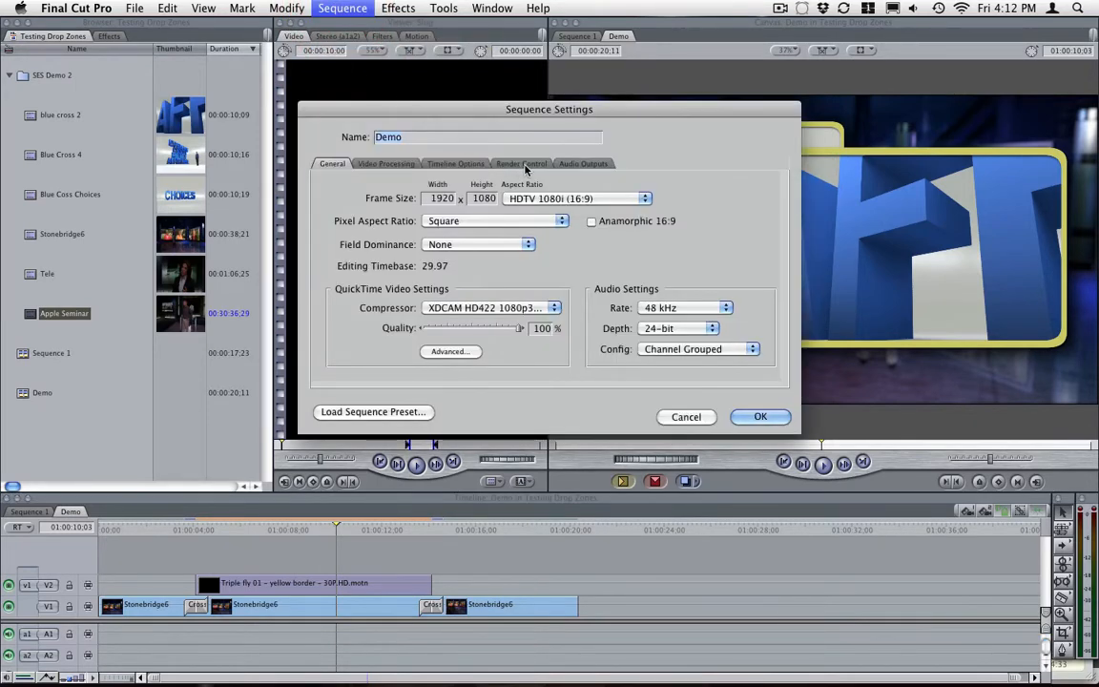
# Enable Always Use Best Quality When Rendering Movies in Render Control and confirm.
pyautogui.click(523, 164)
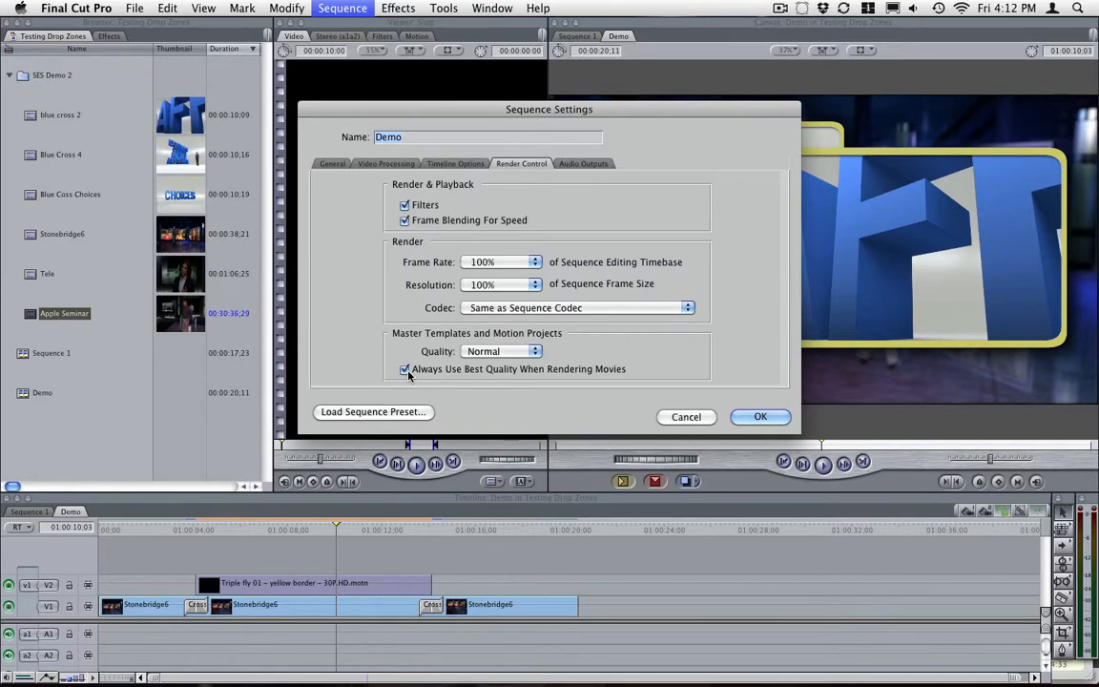
pyautogui.moveTo(836, 418)
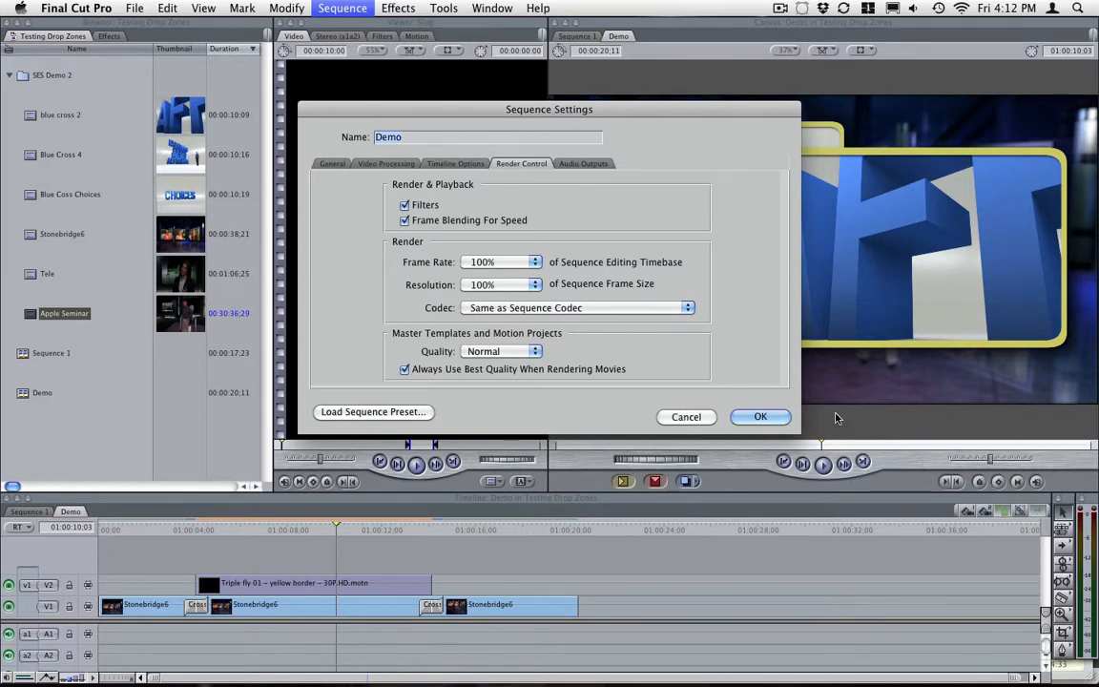
pyautogui.click(759, 416)
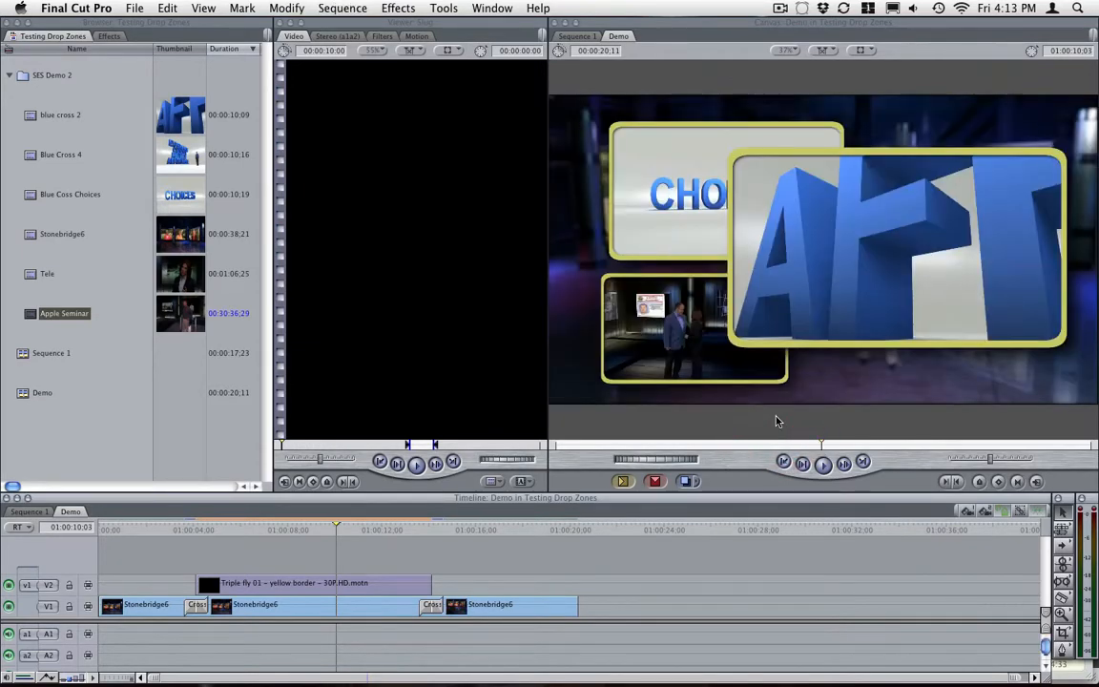